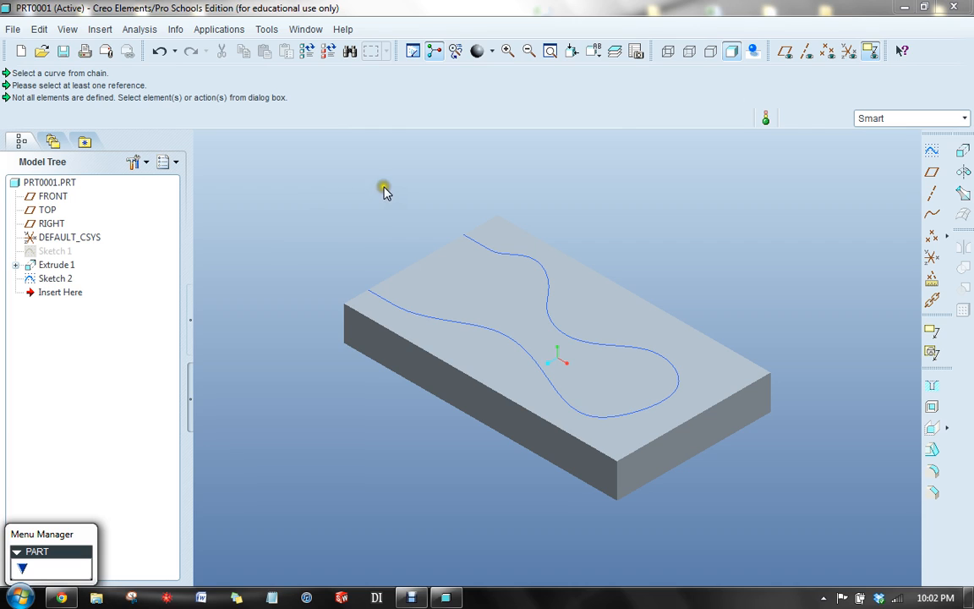
{"action": "mouse_move", "coordinate": [834, 297]}
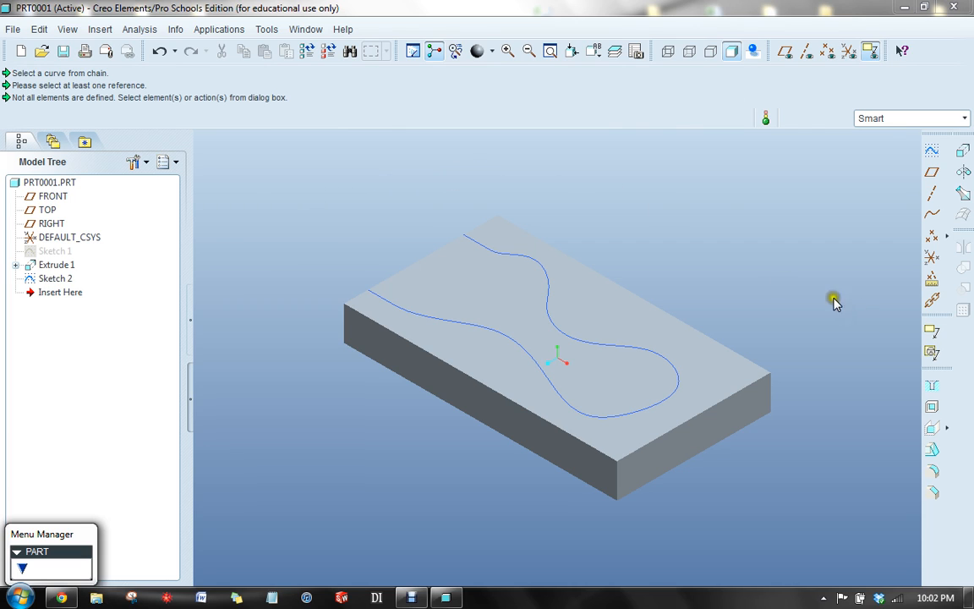
{"action": "mouse_move", "coordinate": [372, 206]}
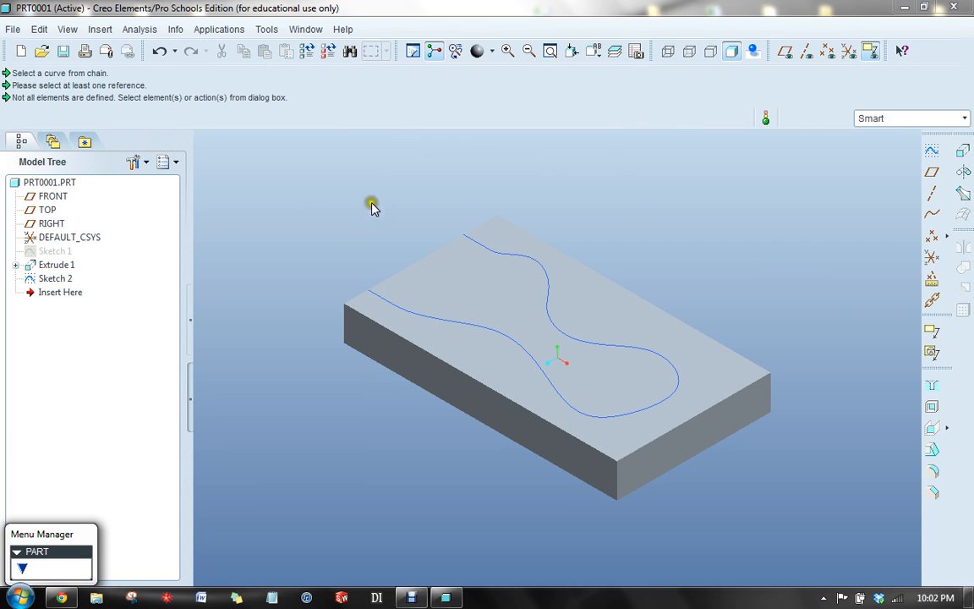
{"action": "mouse_move", "coordinate": [455, 373]}
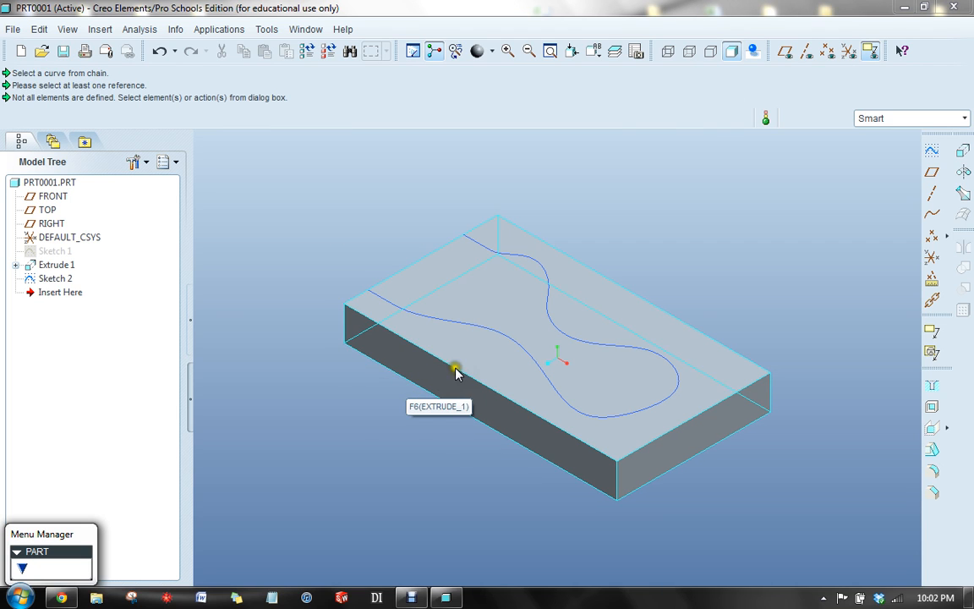
{"action": "mouse_move", "coordinate": [416, 310]}
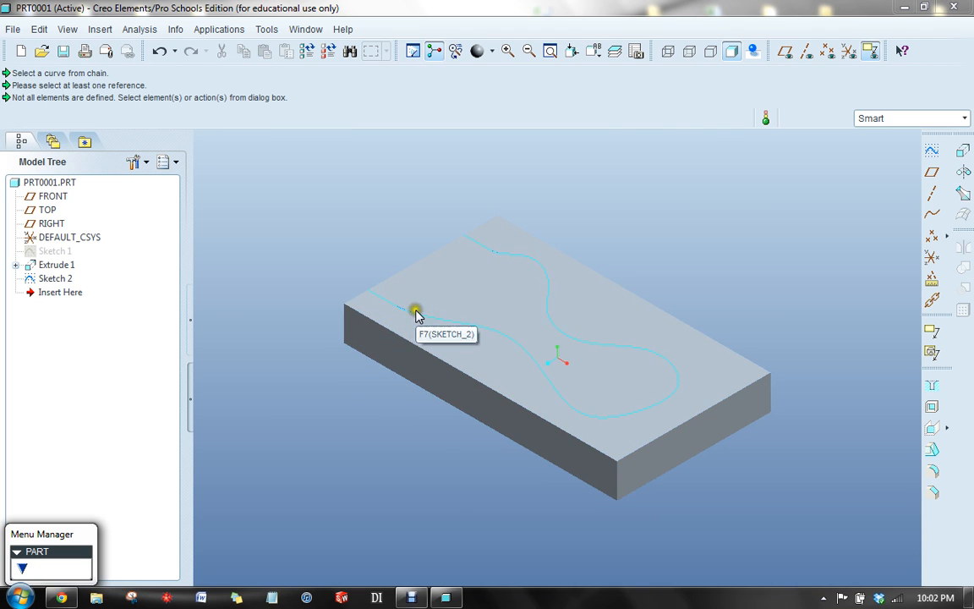
Start an Insert > Sweep > Cut feature on the plate with the sketched curve
{"action": "left_click", "coordinate": [416, 310]}
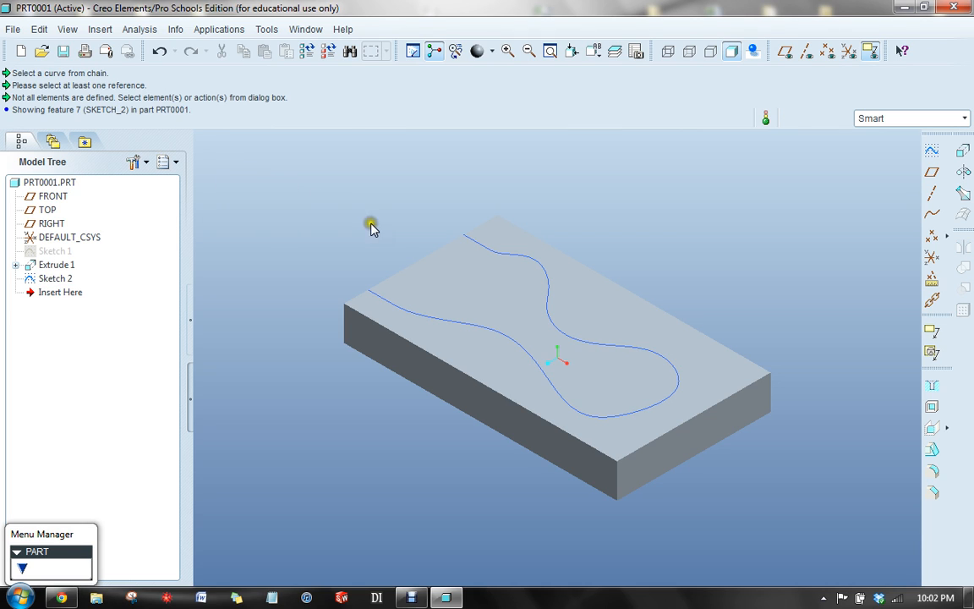
{"action": "mouse_move", "coordinate": [350, 210]}
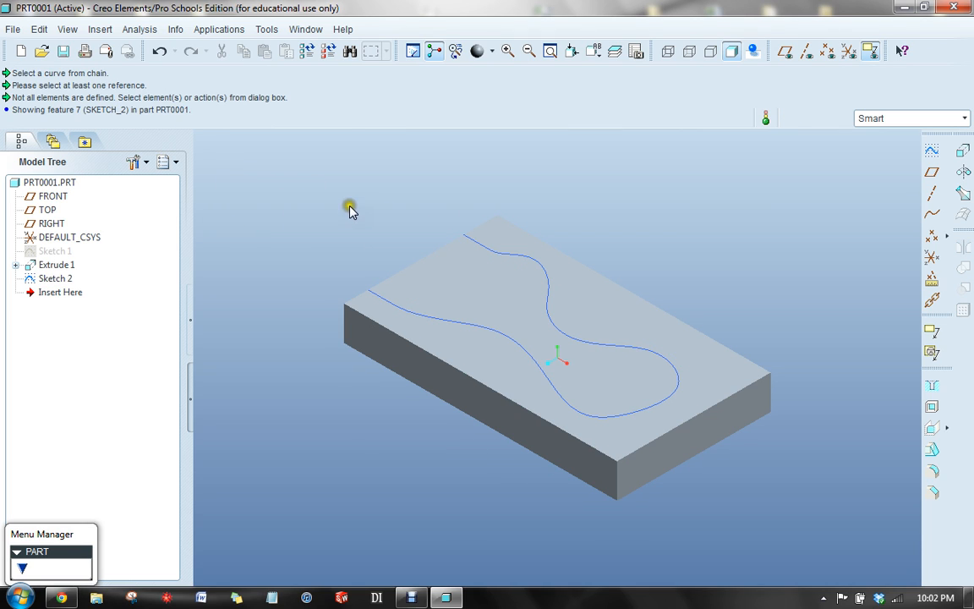
{"action": "left_click", "coordinate": [98, 29]}
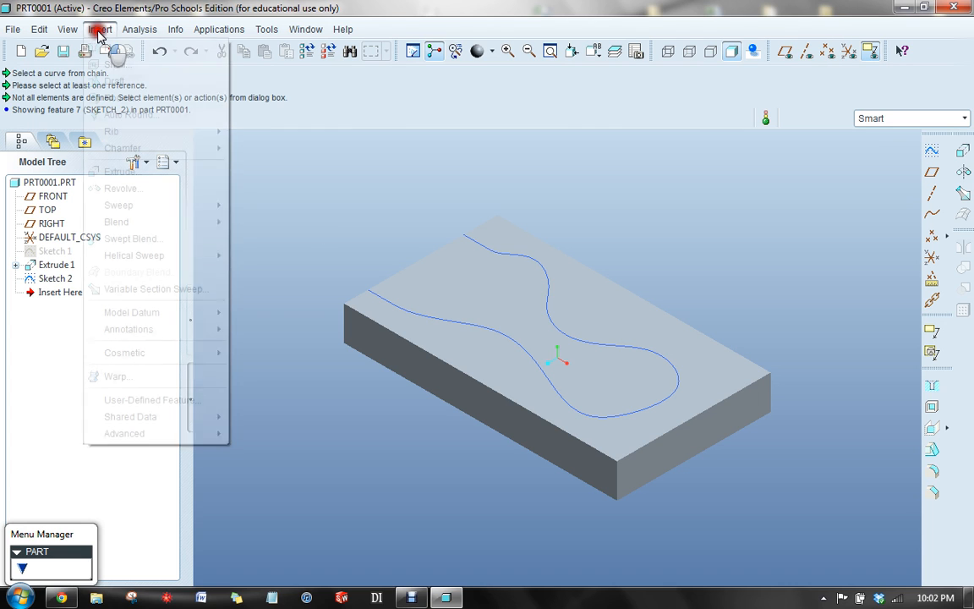
{"action": "mouse_move", "coordinate": [119, 205]}
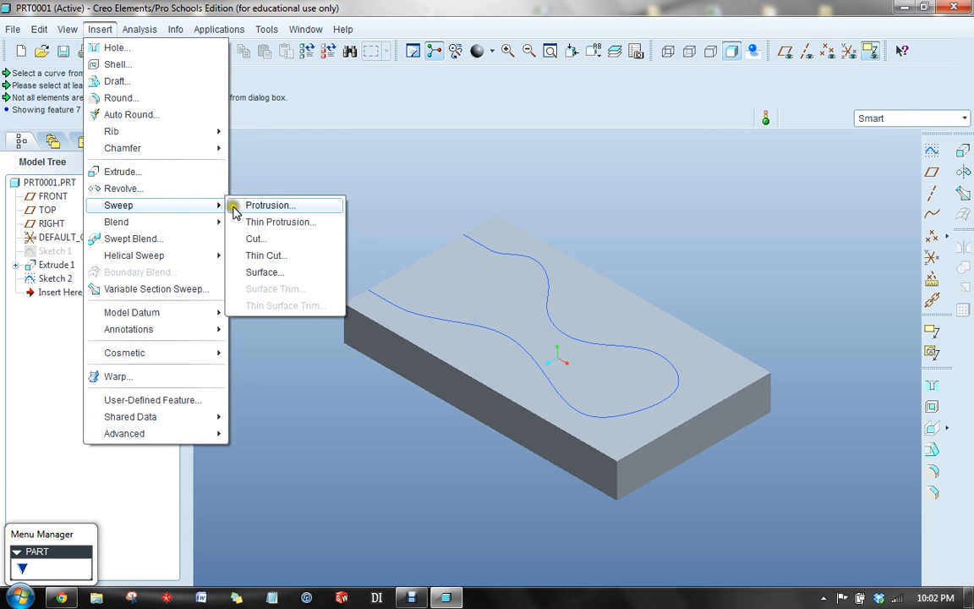
{"action": "left_click", "coordinate": [257, 236]}
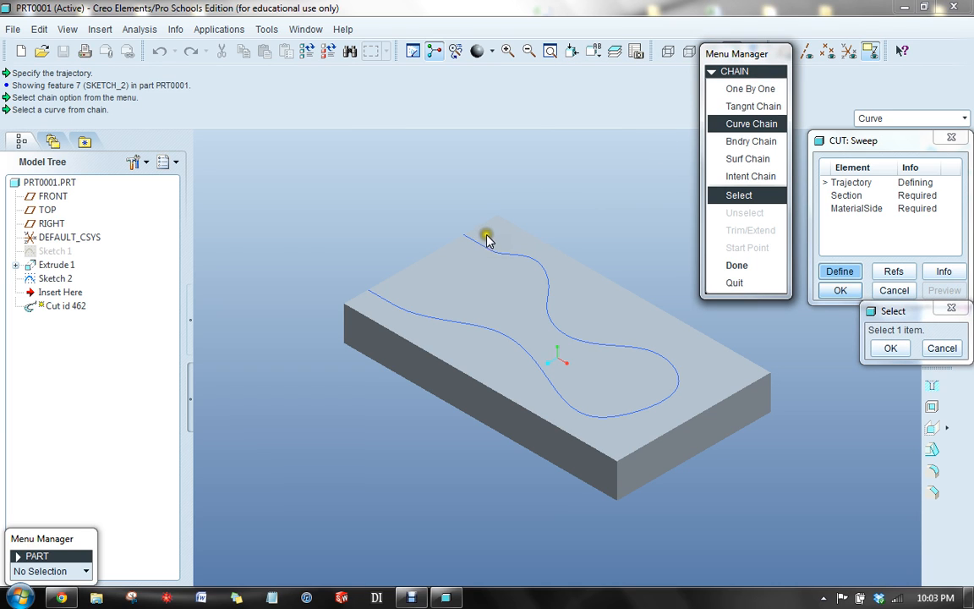
Use the whole Sketch 2 curve chain as the trajectory with Free Ends
{"action": "left_click", "coordinate": [488, 235]}
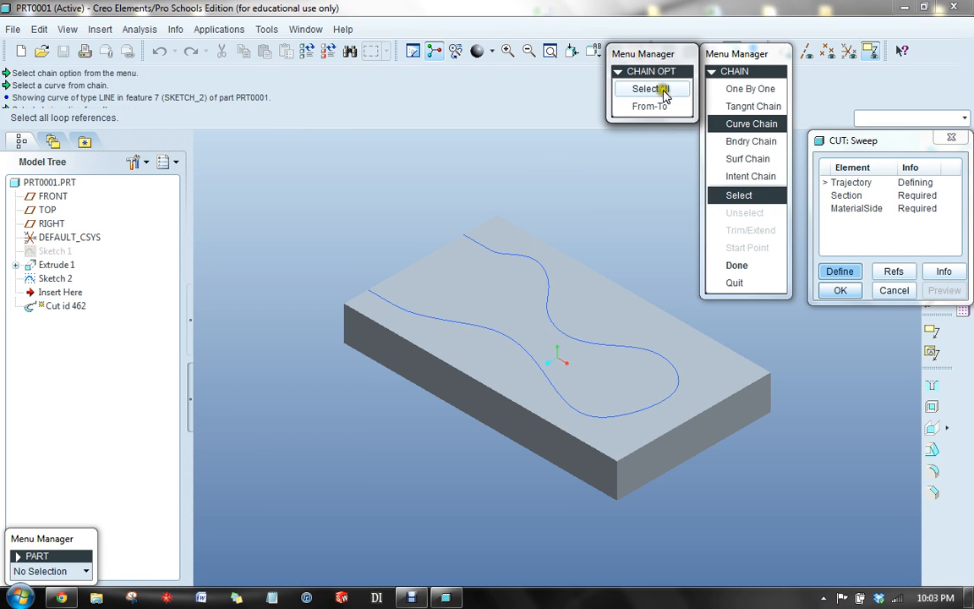
{"action": "left_click", "coordinate": [650, 88]}
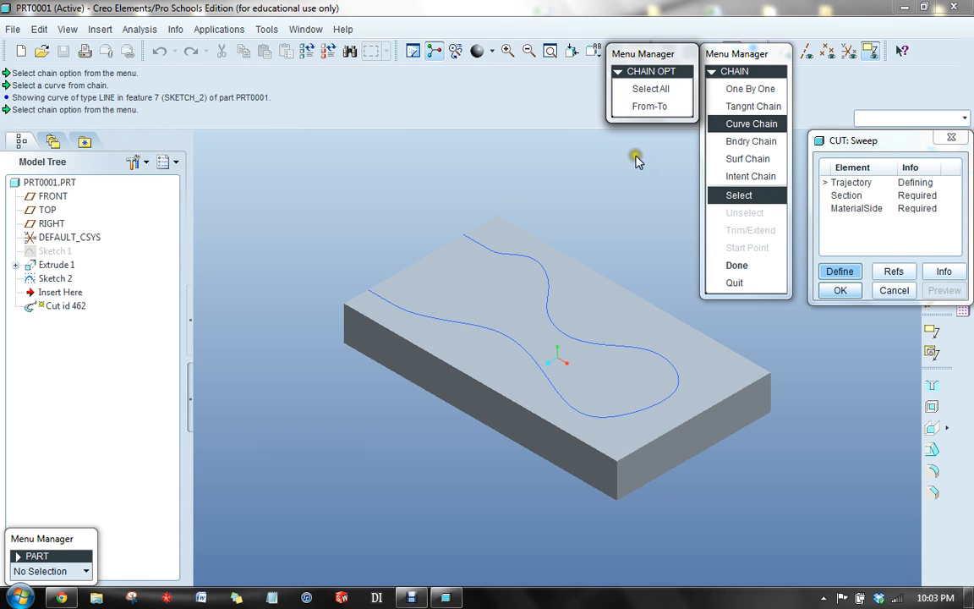
{"action": "mouse_move", "coordinate": [501, 210]}
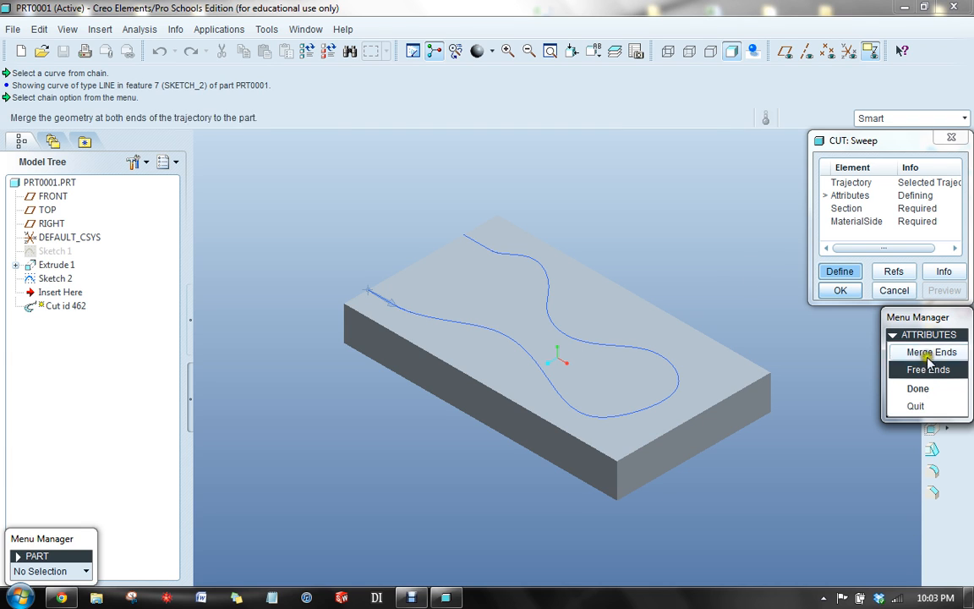
{"action": "left_click", "coordinate": [917, 387]}
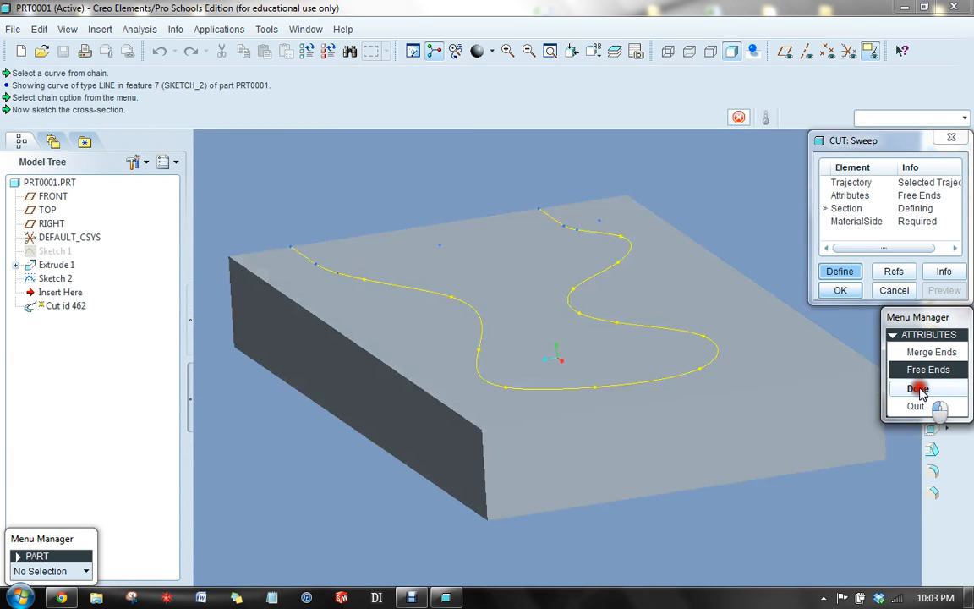
Sketch a circular cross-section centered on the start of the trajectory
{"action": "left_click", "coordinate": [917, 387]}
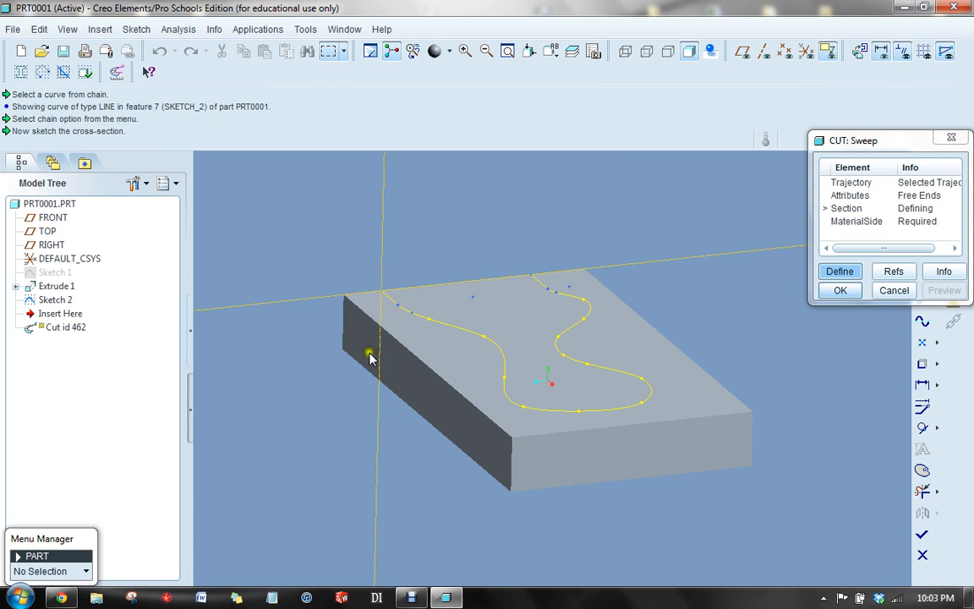
{"action": "mouse_move", "coordinate": [404, 281]}
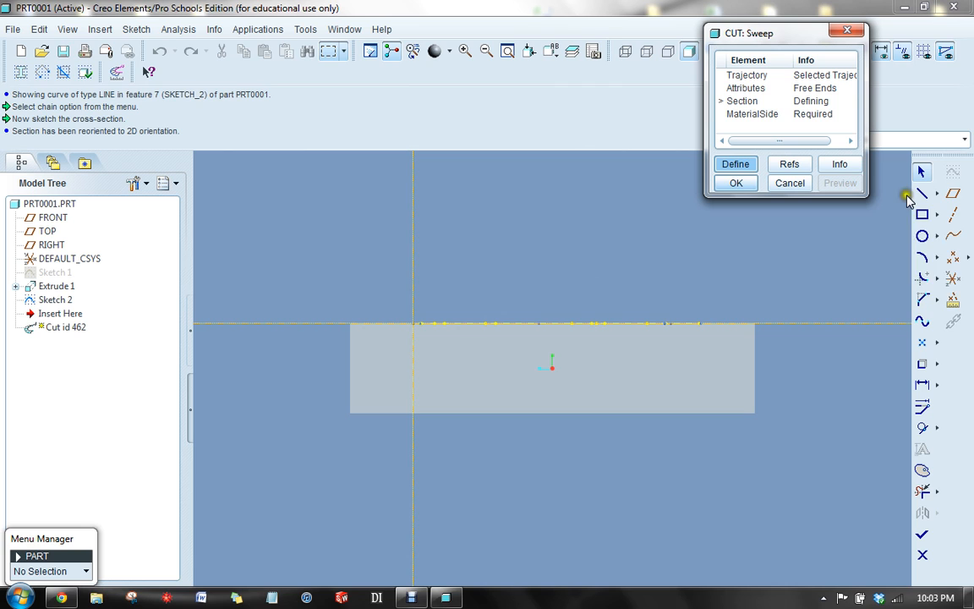
{"action": "left_click", "coordinate": [923, 236]}
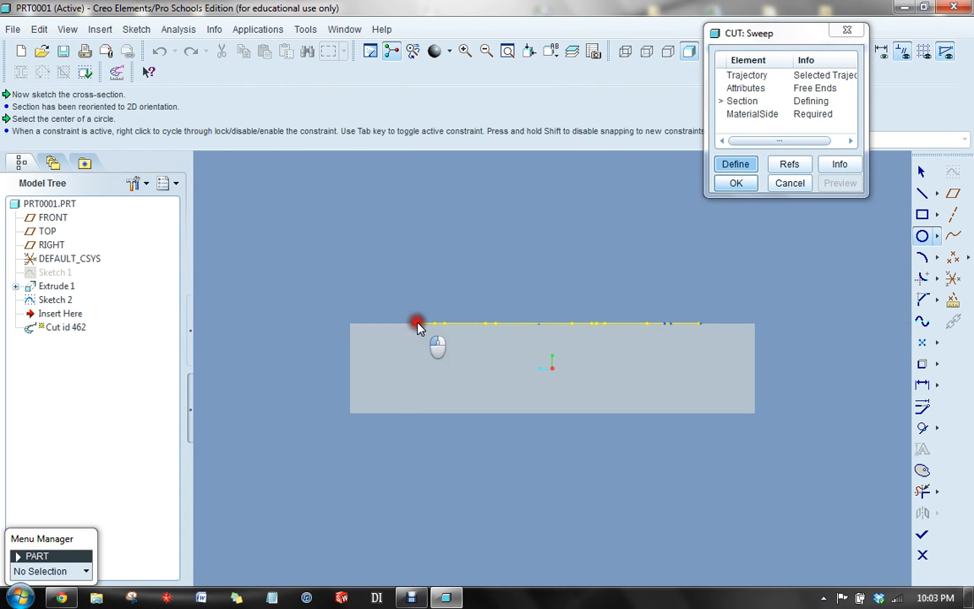
{"action": "left_click", "coordinate": [415, 323]}
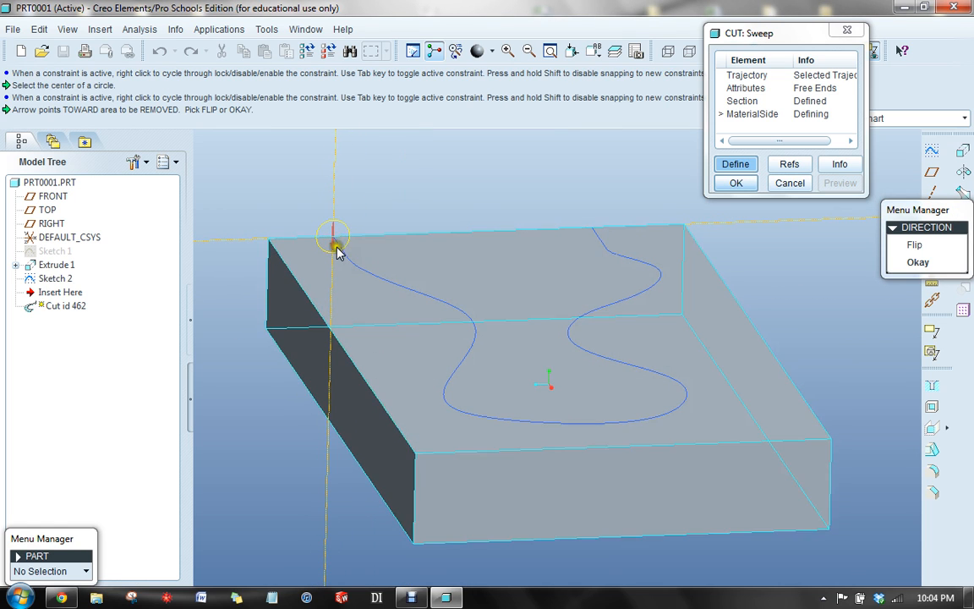
Accept the material removal direction and finish the rounded groove cut
{"action": "left_click", "coordinate": [917, 262]}
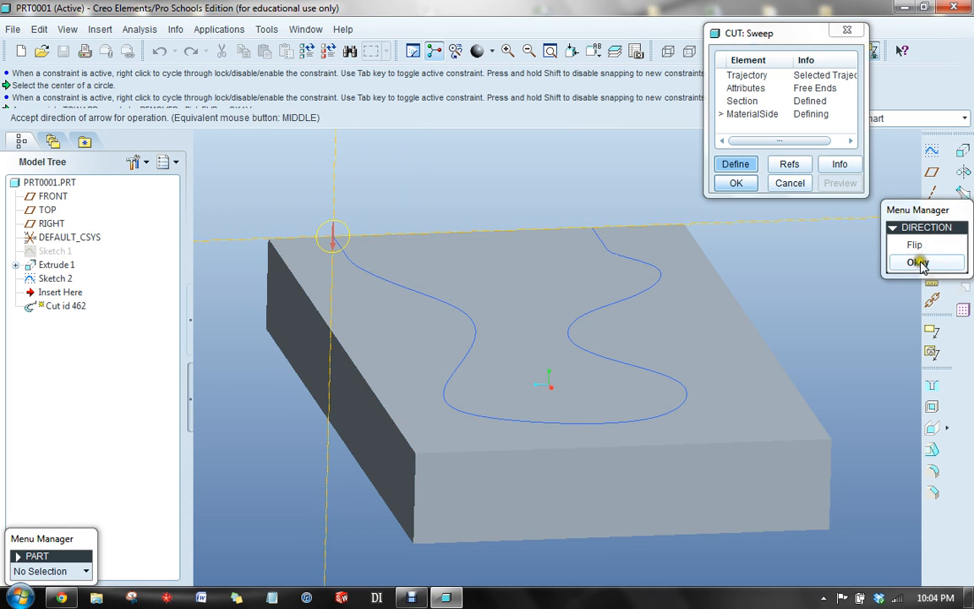
{"action": "left_click", "coordinate": [918, 262]}
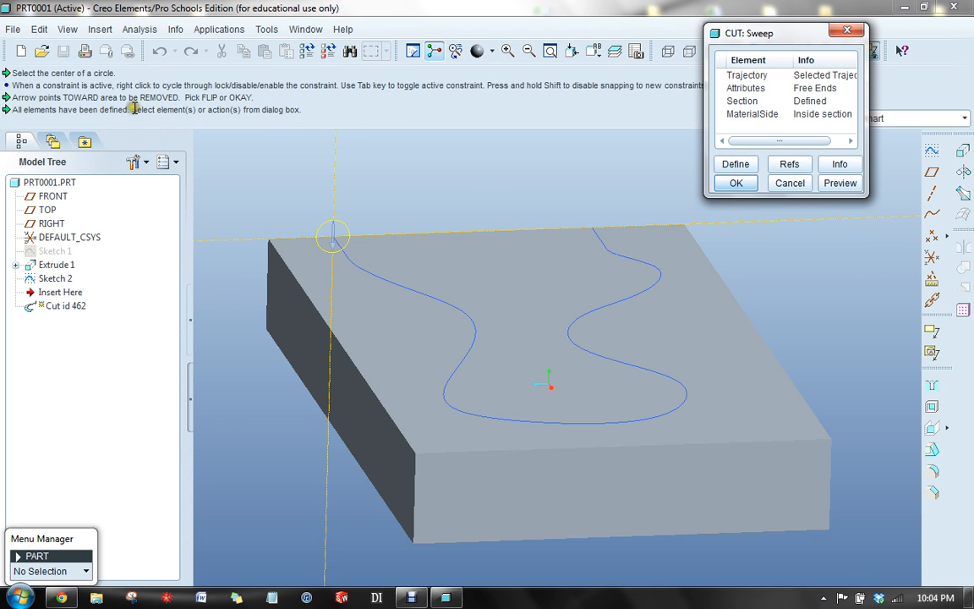
{"action": "mouse_move", "coordinate": [624, 162]}
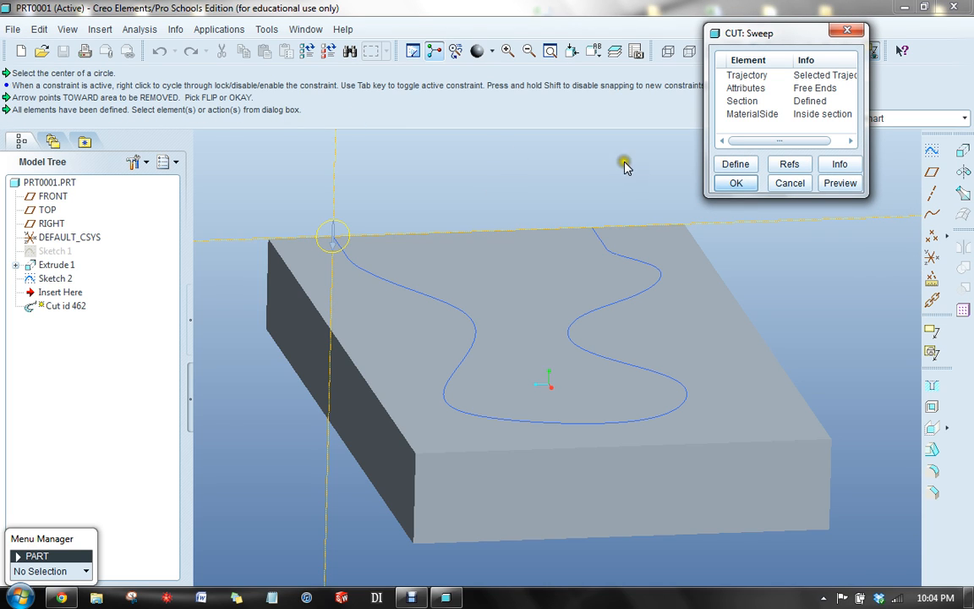
{"action": "left_click", "coordinate": [735, 183]}
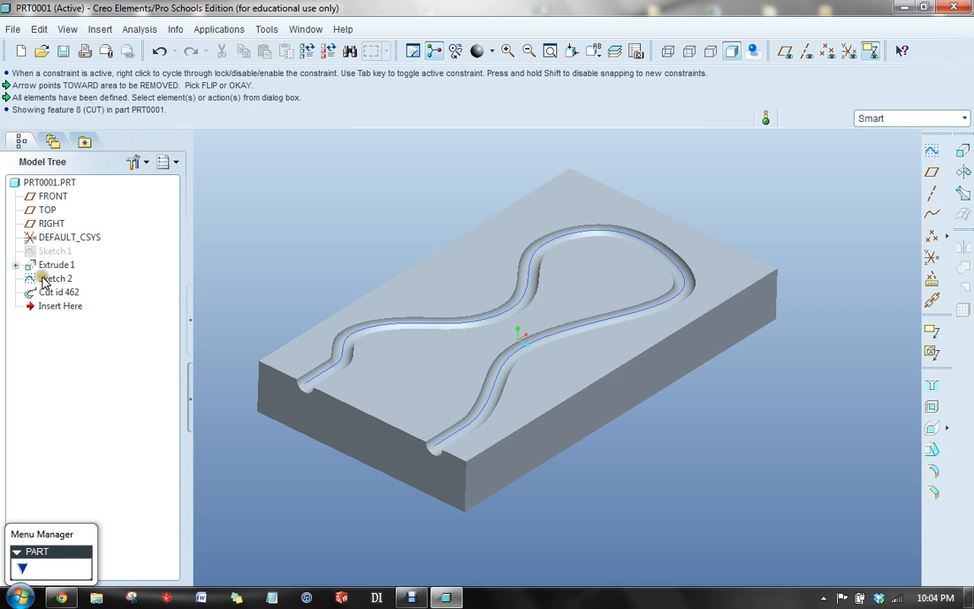
Edit Sketch 2, pull its lower curve down, then undo after the regeneration failure
{"action": "right_click", "coordinate": [54, 277]}
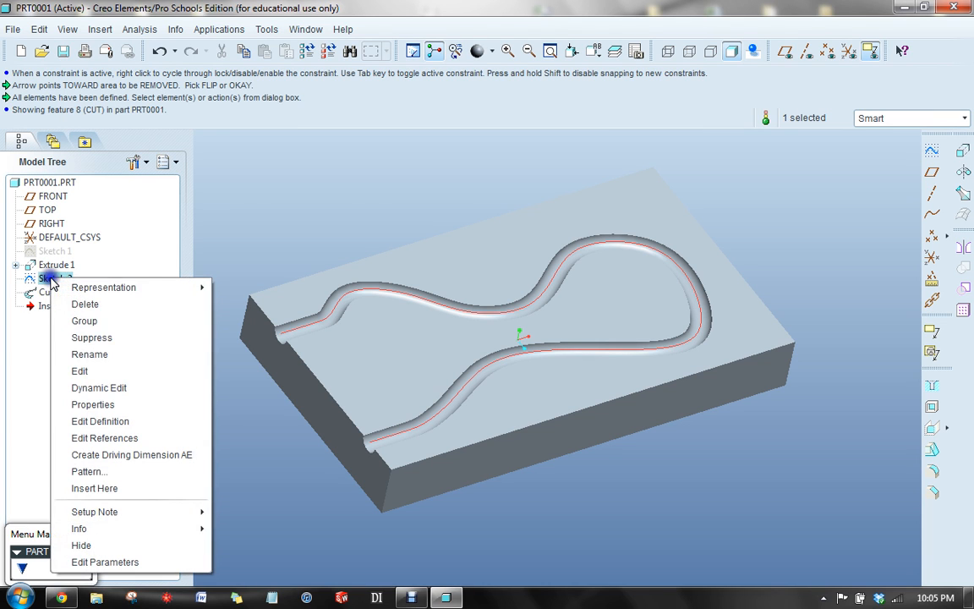
{"action": "mouse_move", "coordinate": [98, 421]}
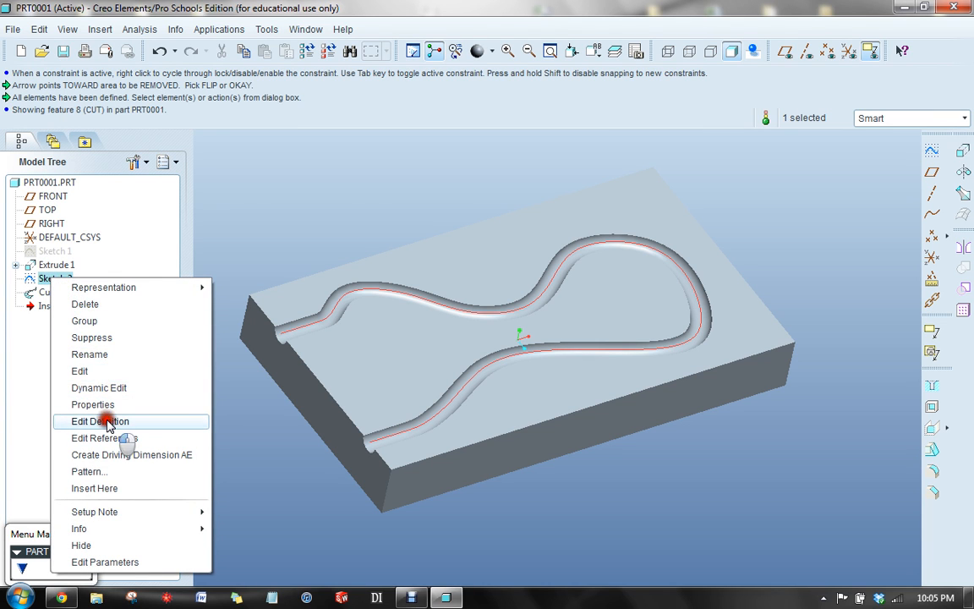
{"action": "left_click", "coordinate": [98, 422]}
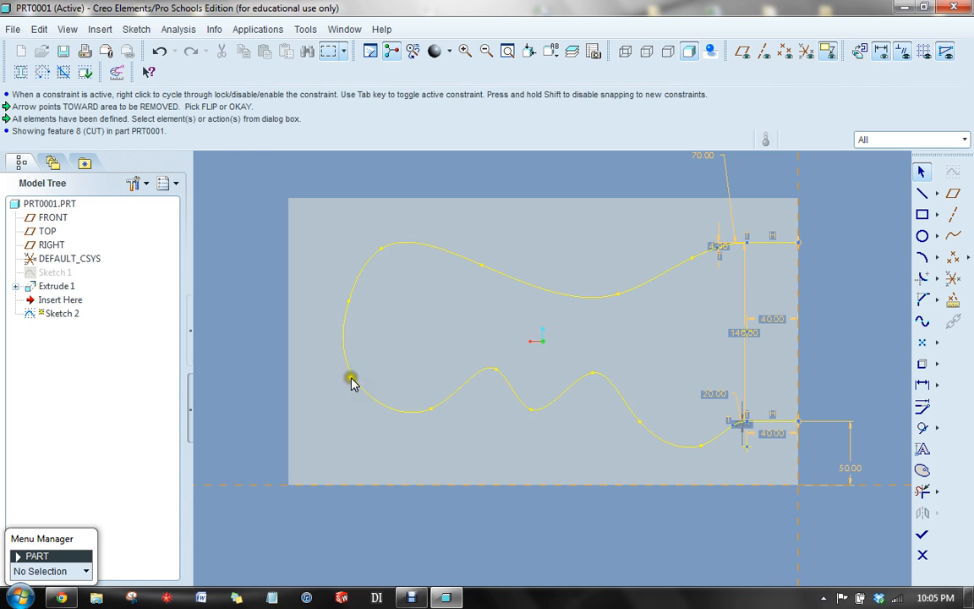
{"action": "left_click_drag", "start_coordinate": [352, 381], "coordinate": [342, 304]}
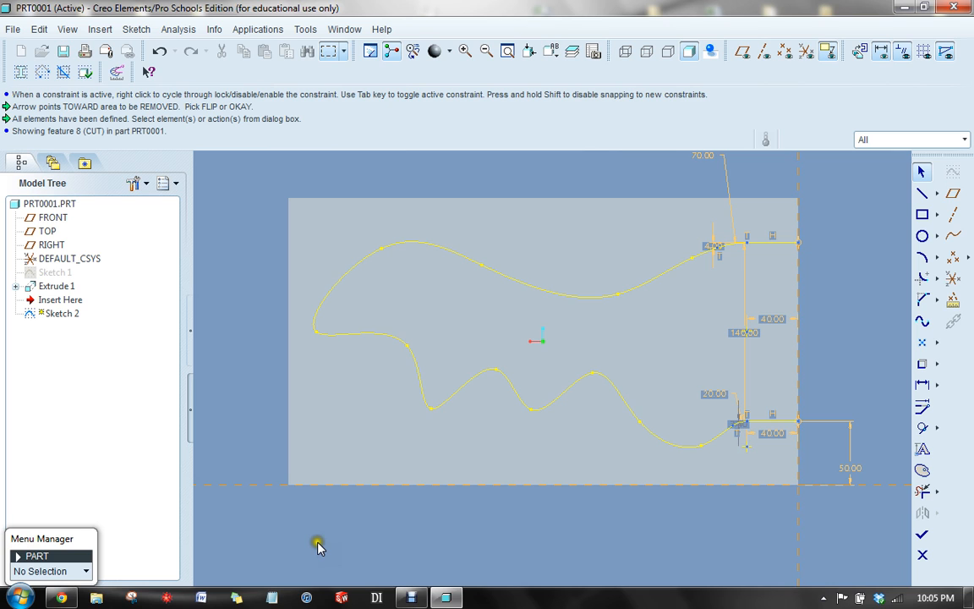
{"action": "mouse_move", "coordinate": [695, 461]}
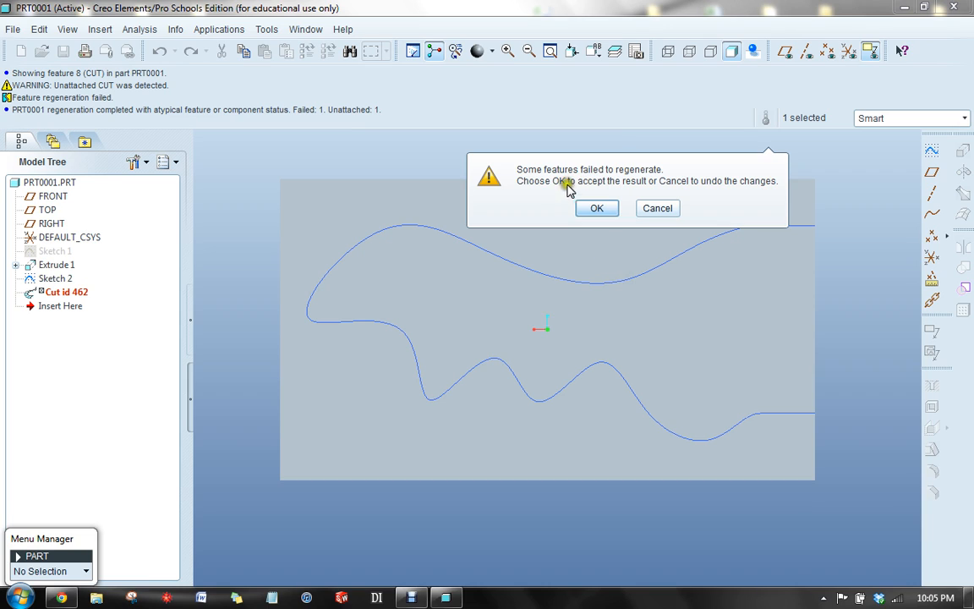
{"action": "mouse_move", "coordinate": [687, 150]}
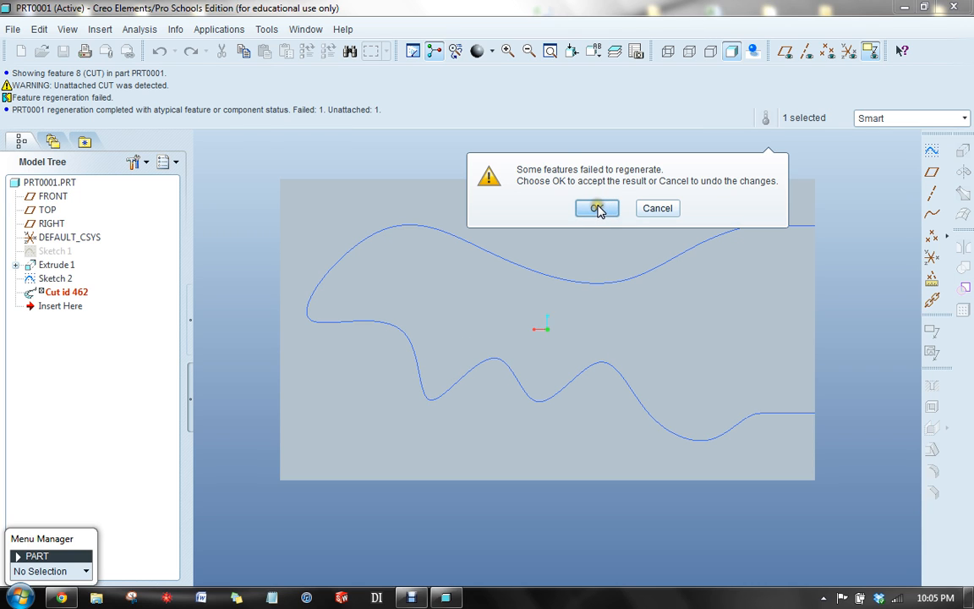
{"action": "left_click", "coordinate": [656, 208]}
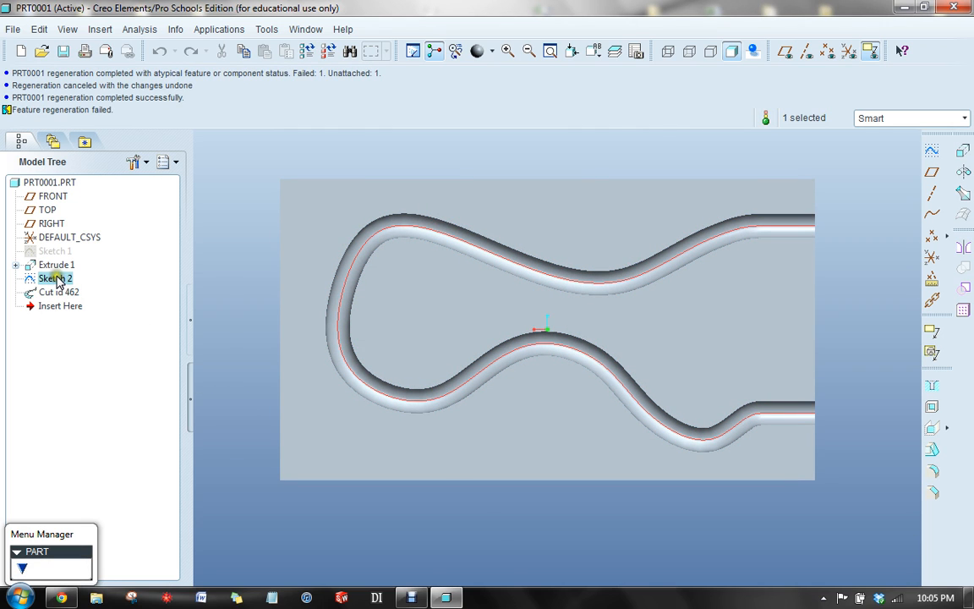
Redefine Sketch 2, dragging its bend points into a smoother single loop that regenerates
{"action": "right_click", "coordinate": [54, 277]}
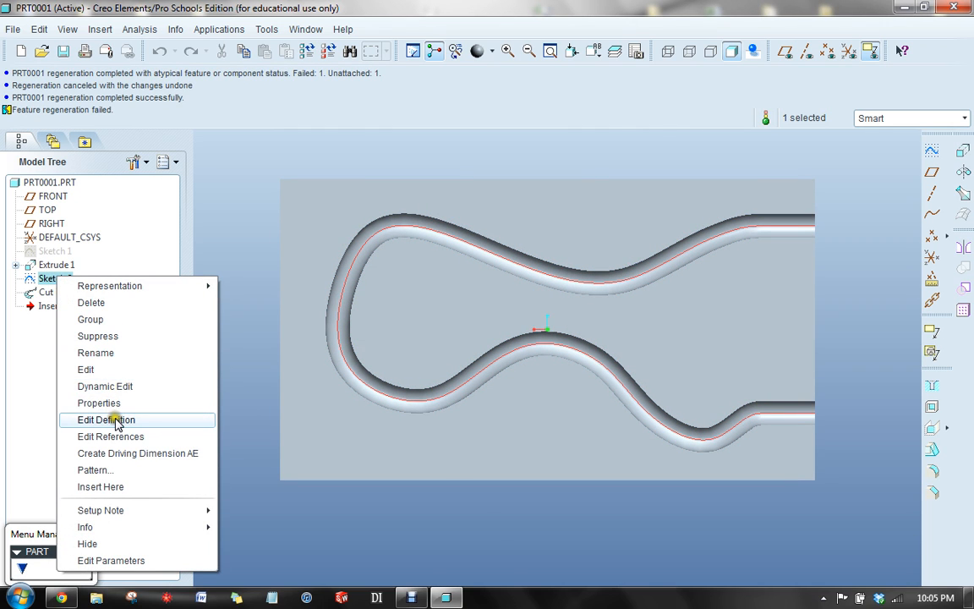
{"action": "left_click", "coordinate": [105, 420]}
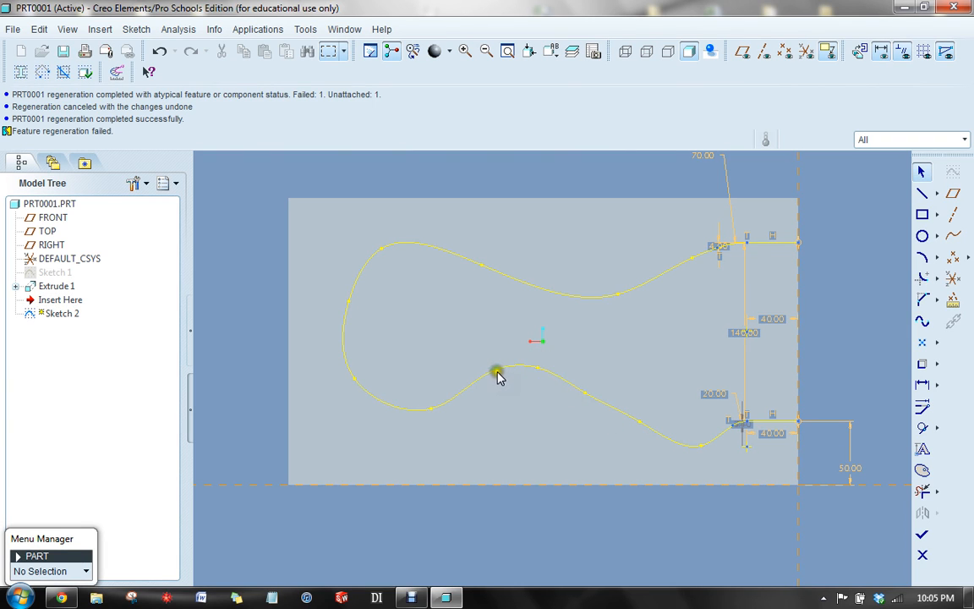
{"action": "left_click_drag", "start_coordinate": [497, 372], "coordinate": [538, 372]}
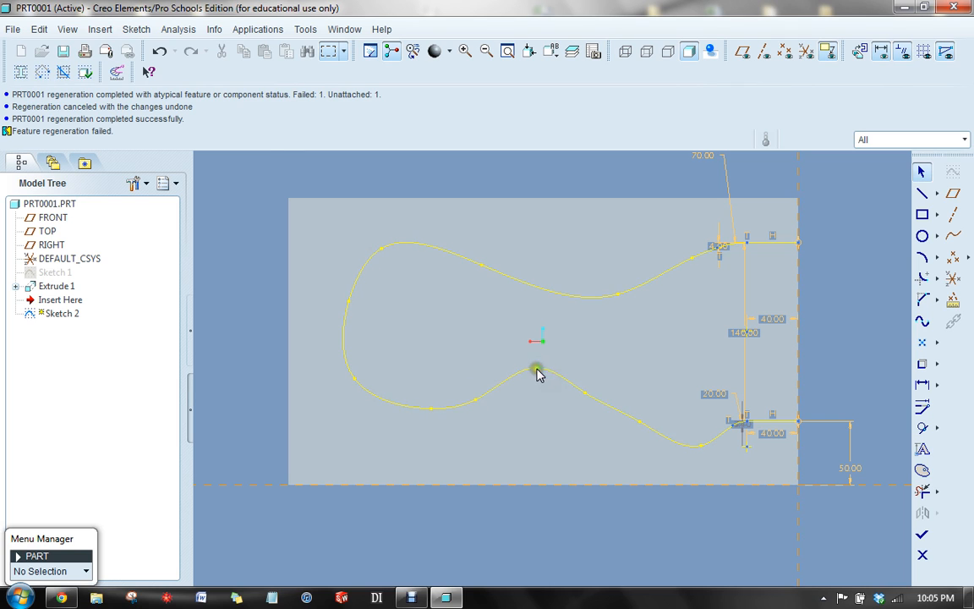
{"action": "left_click_drag", "start_coordinate": [538, 374], "coordinate": [585, 406]}
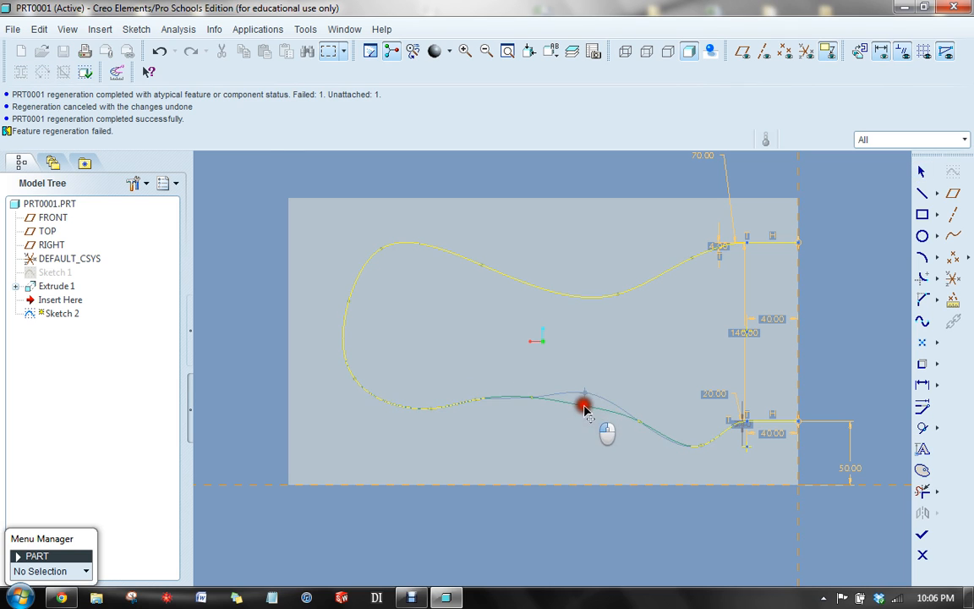
{"action": "left_click_drag", "start_coordinate": [584, 406], "coordinate": [410, 414]}
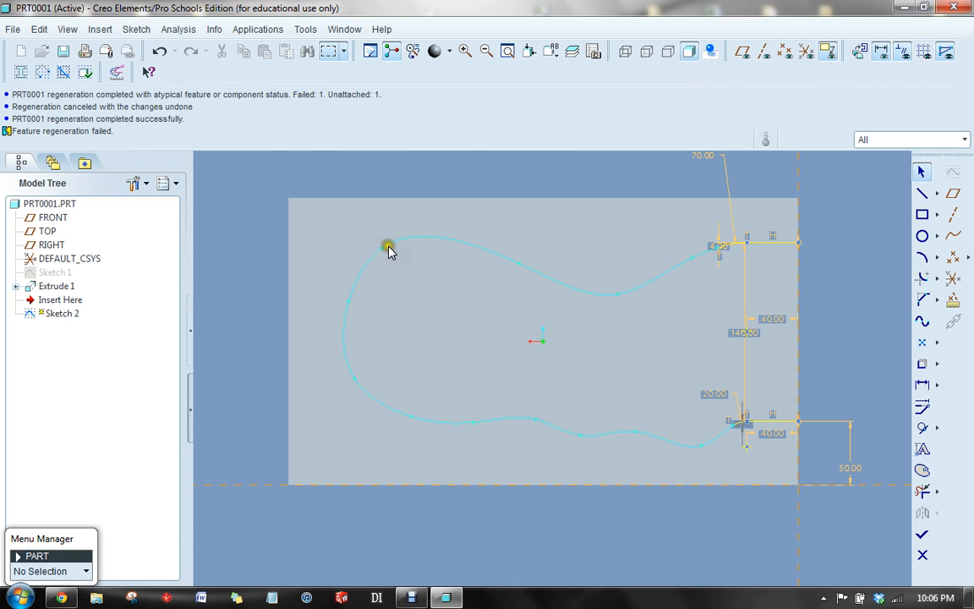
{"action": "left_click_drag", "start_coordinate": [387, 247], "coordinate": [387, 261]}
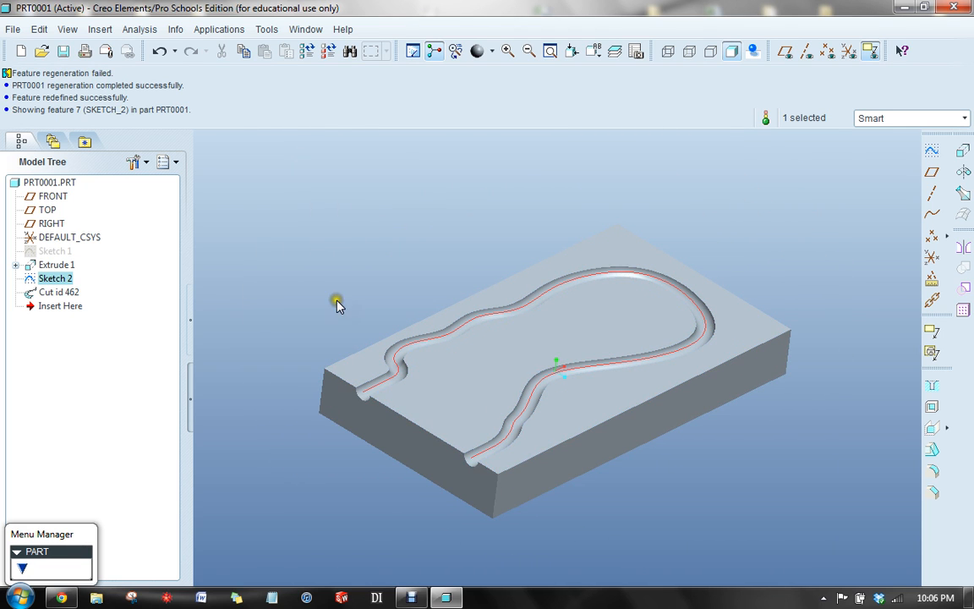
Edit the cut's definition and choose its Section element to redefine
{"action": "right_click", "coordinate": [52, 291]}
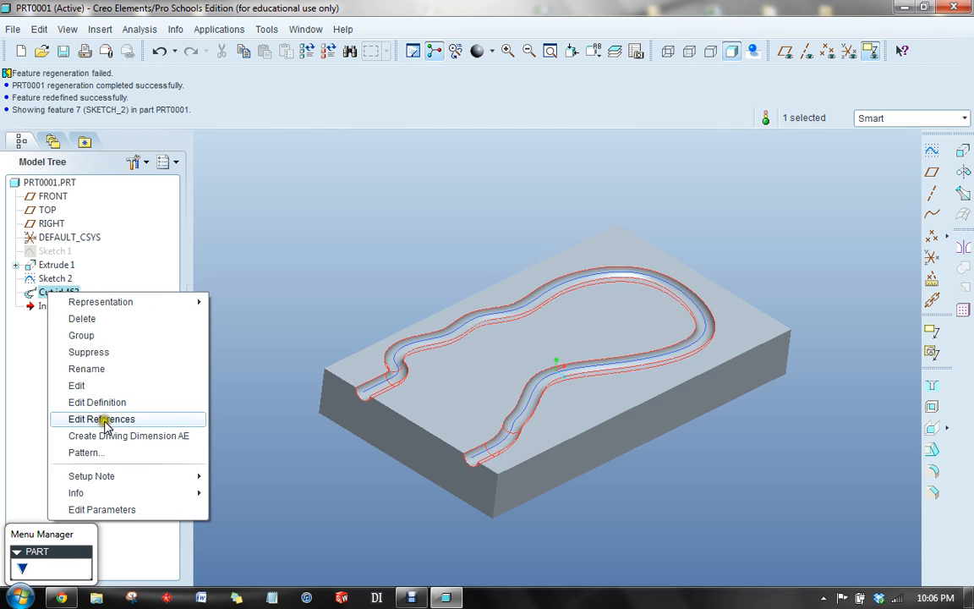
{"action": "left_click", "coordinate": [97, 403]}
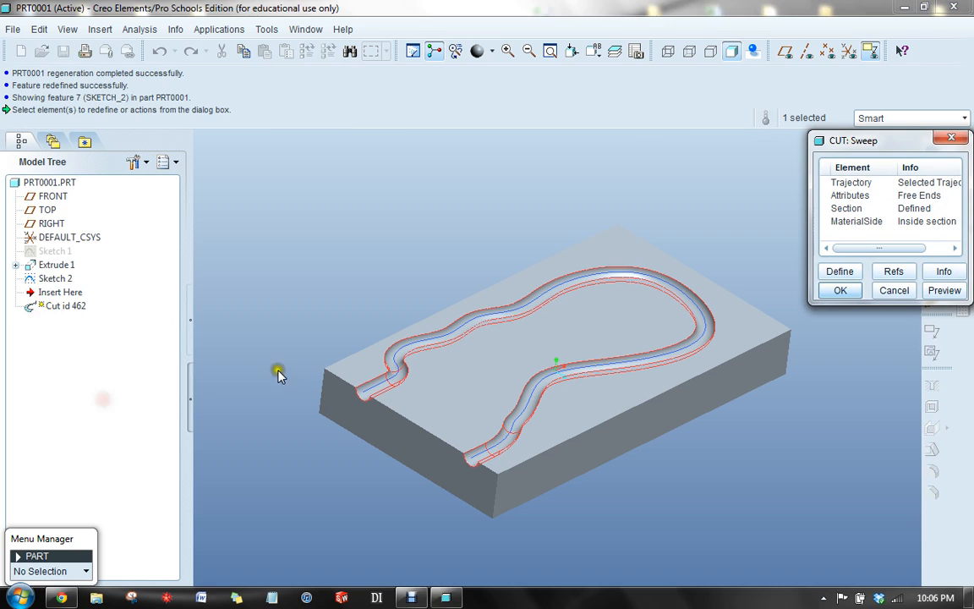
{"action": "left_click", "coordinate": [846, 208]}
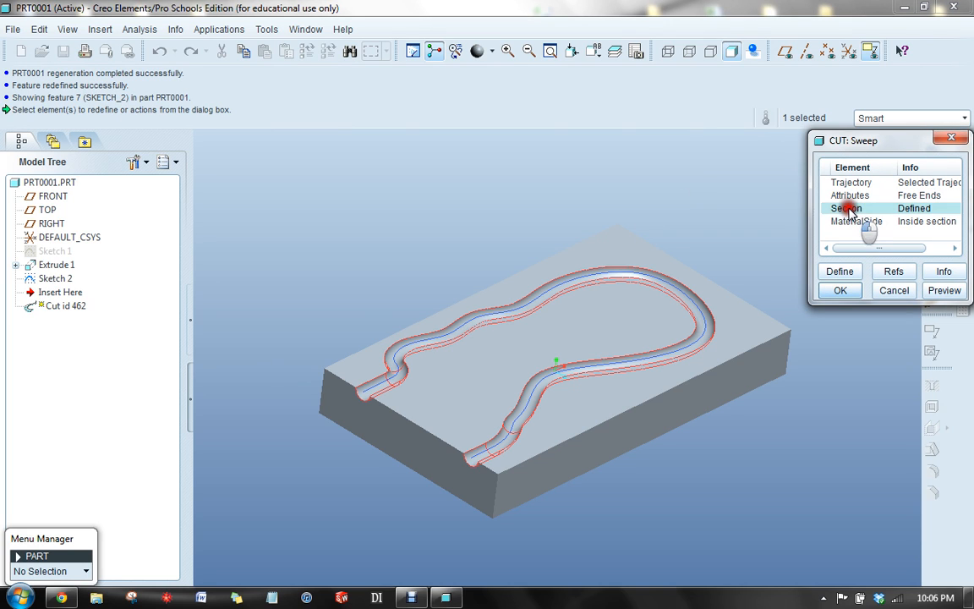
{"action": "mouse_move", "coordinate": [839, 270]}
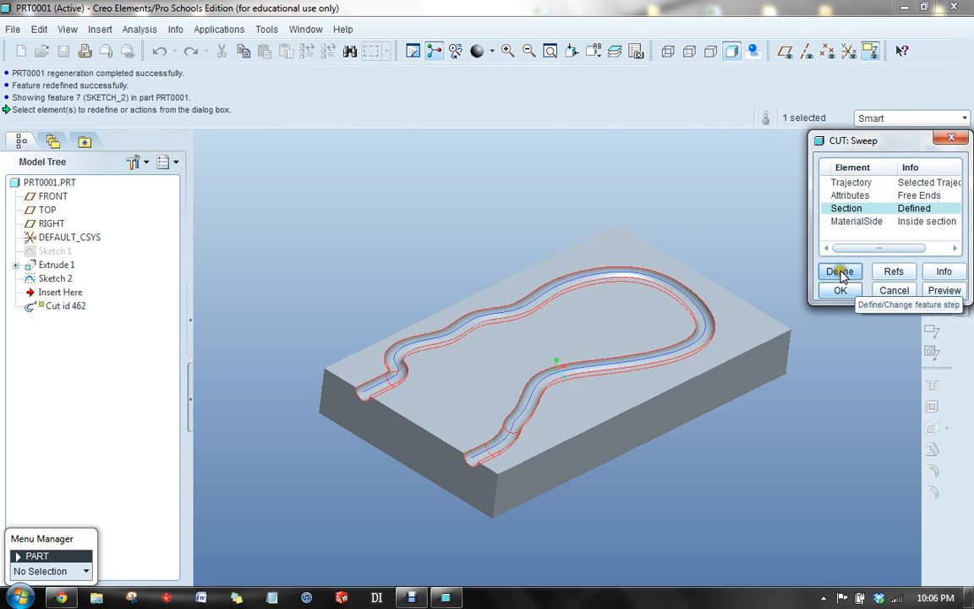
{"action": "left_click", "coordinate": [839, 271]}
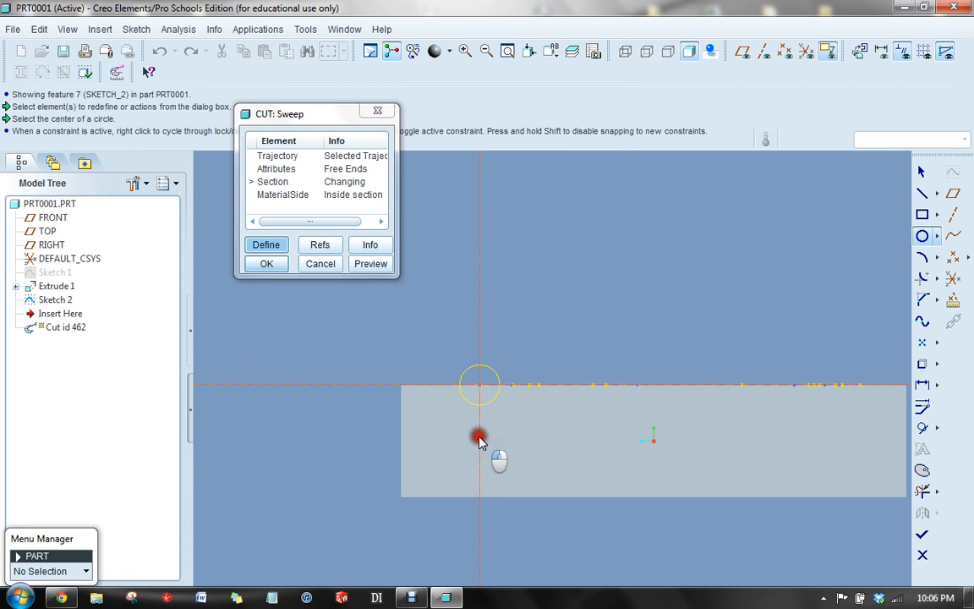
Add a second circle and a joining side line to form the slot section, then finish it
{"action": "left_click", "coordinate": [480, 438]}
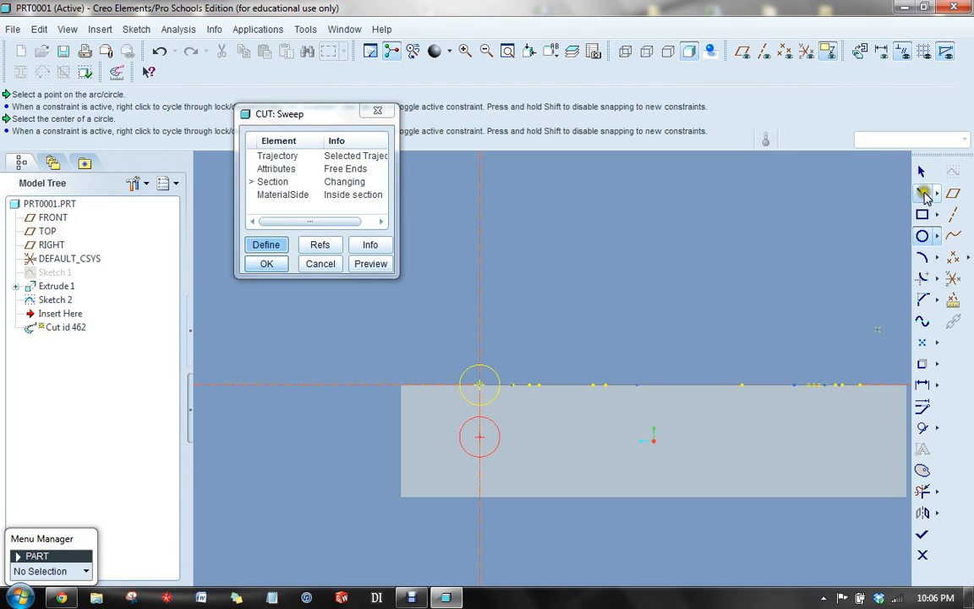
{"action": "left_click", "coordinate": [480, 386]}
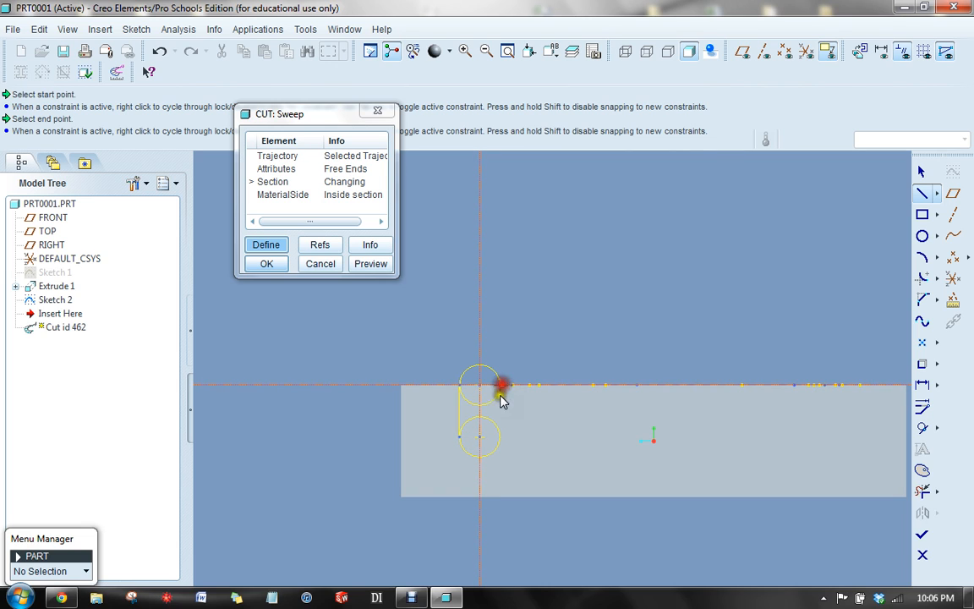
{"action": "left_click", "coordinate": [504, 388]}
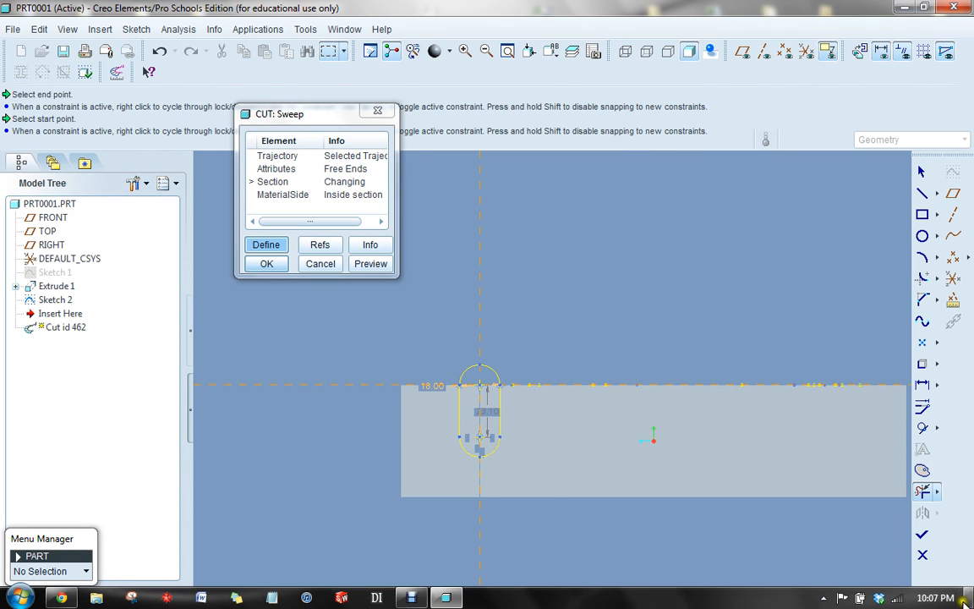
{"action": "left_click", "coordinate": [267, 264]}
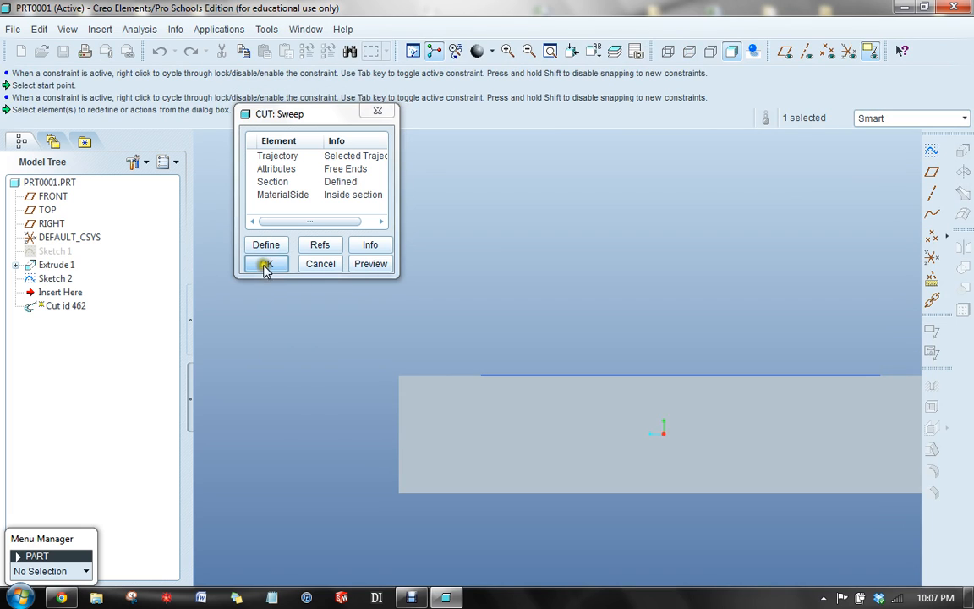
Confirm the redefined cut, hide Sketch 2 and orbit to view the slot groove
{"action": "left_click", "coordinate": [266, 264]}
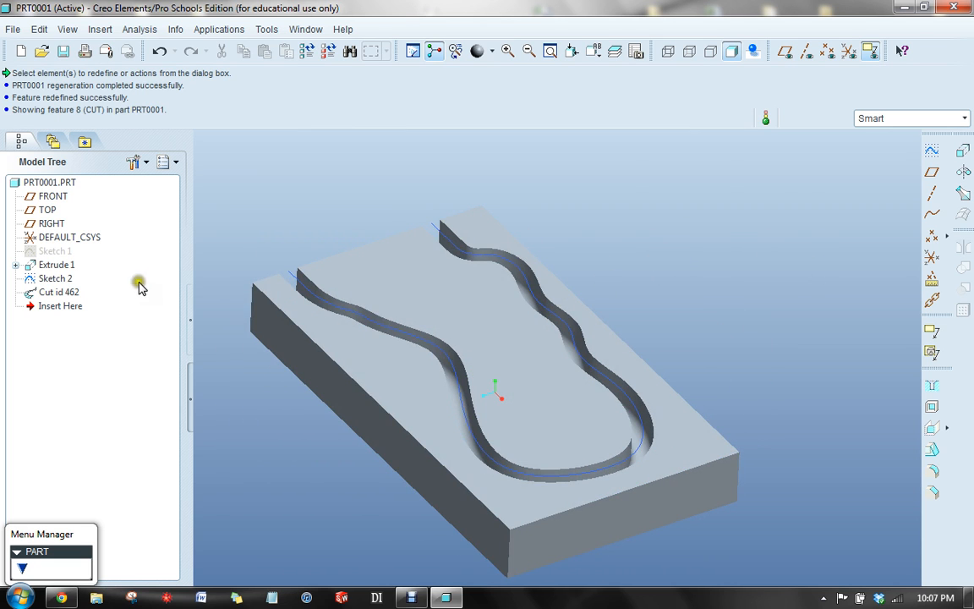
{"action": "right_click", "coordinate": [54, 277]}
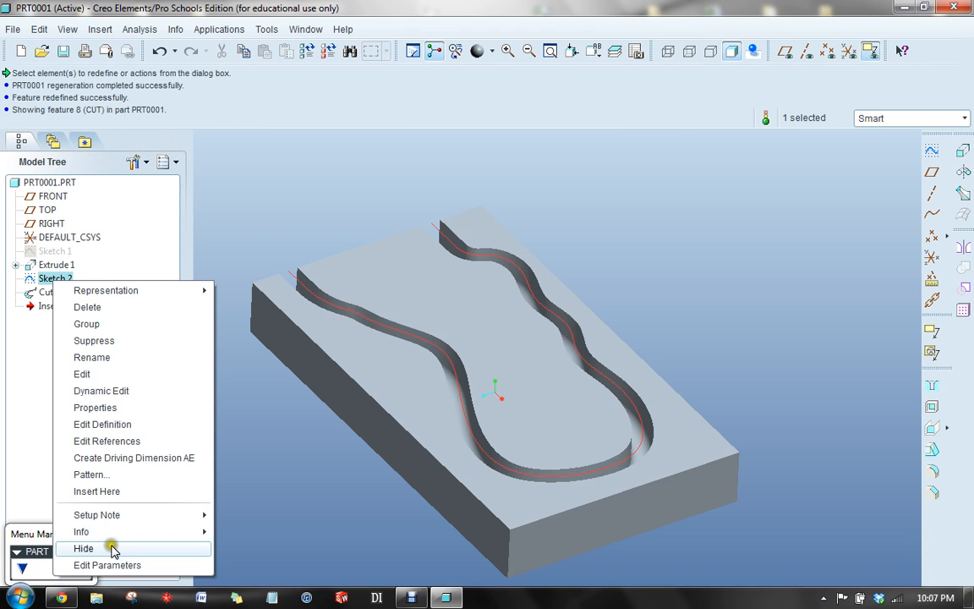
{"action": "left_click", "coordinate": [83, 548]}
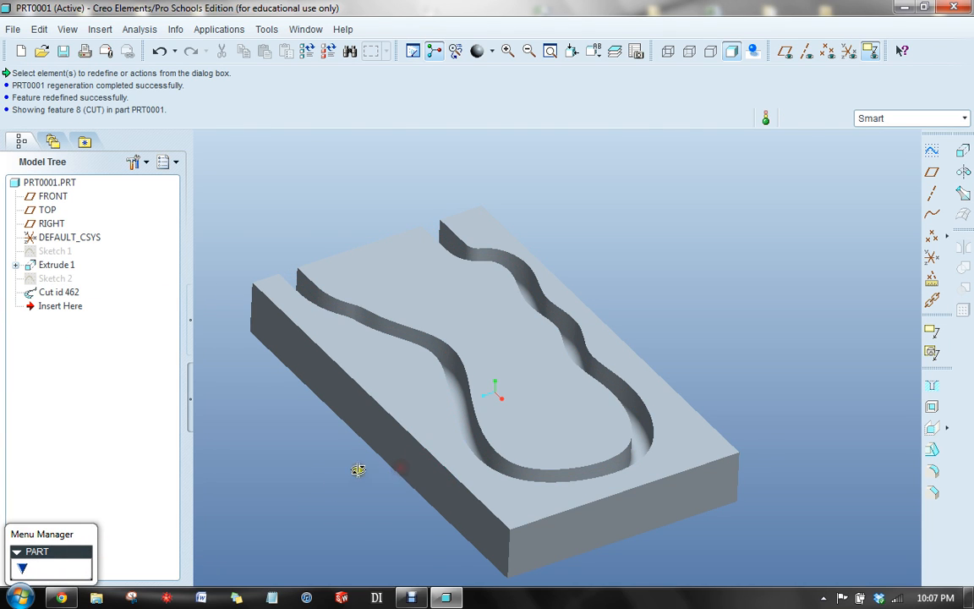
{"action": "left_click_drag", "start_coordinate": [359, 470], "coordinate": [403, 504]}
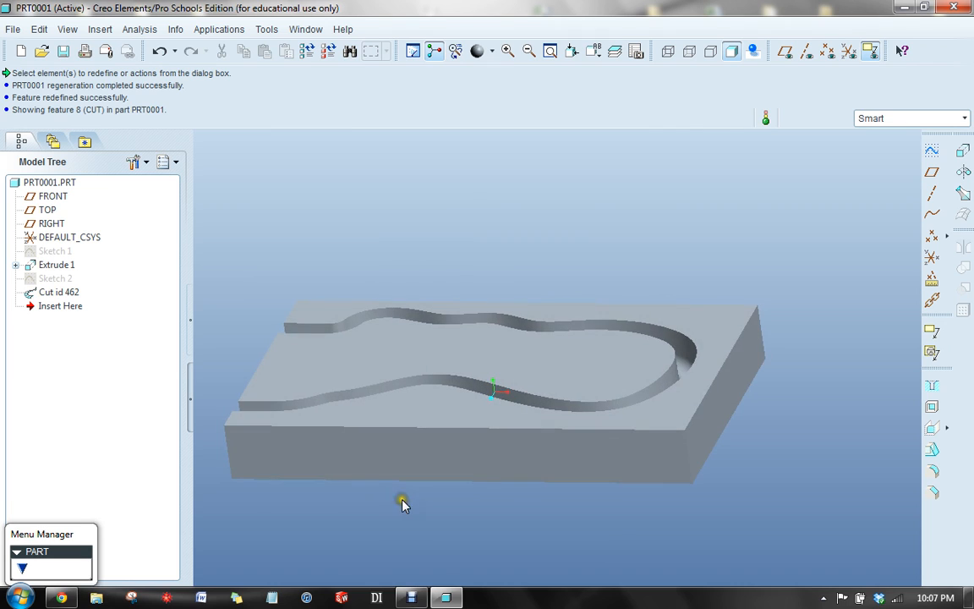